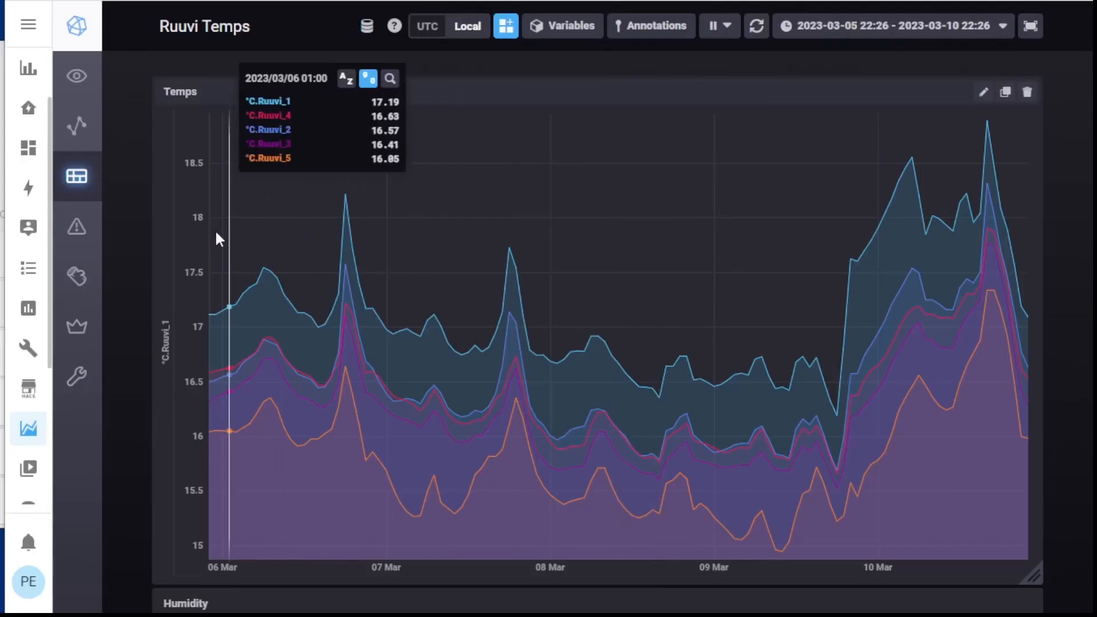
mouse_move(487, 282)
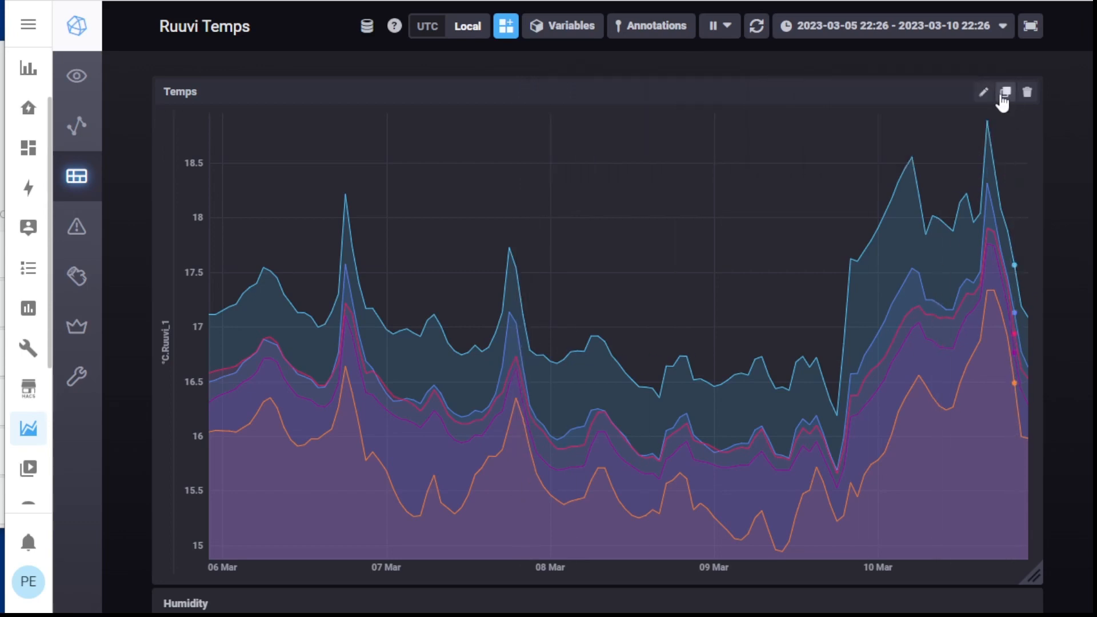
Step: Add Query 6 on homeassistant.autogen selecting the ruuvi_1_temperature and ruuvi_3_temperature measurements
left_click(1005, 91)
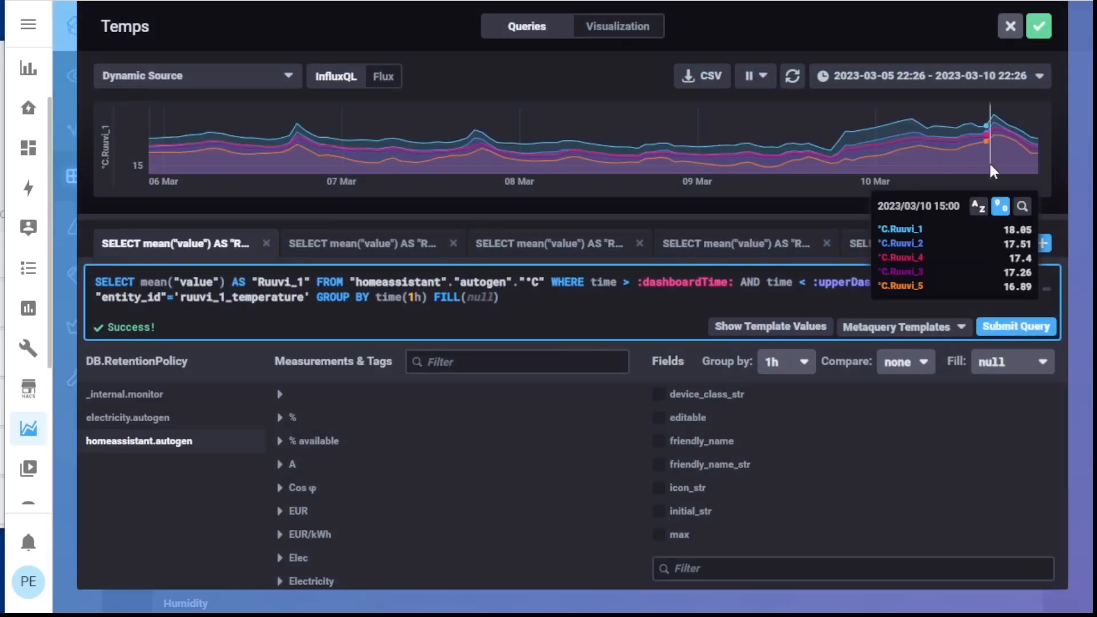
left_click(1043, 242)
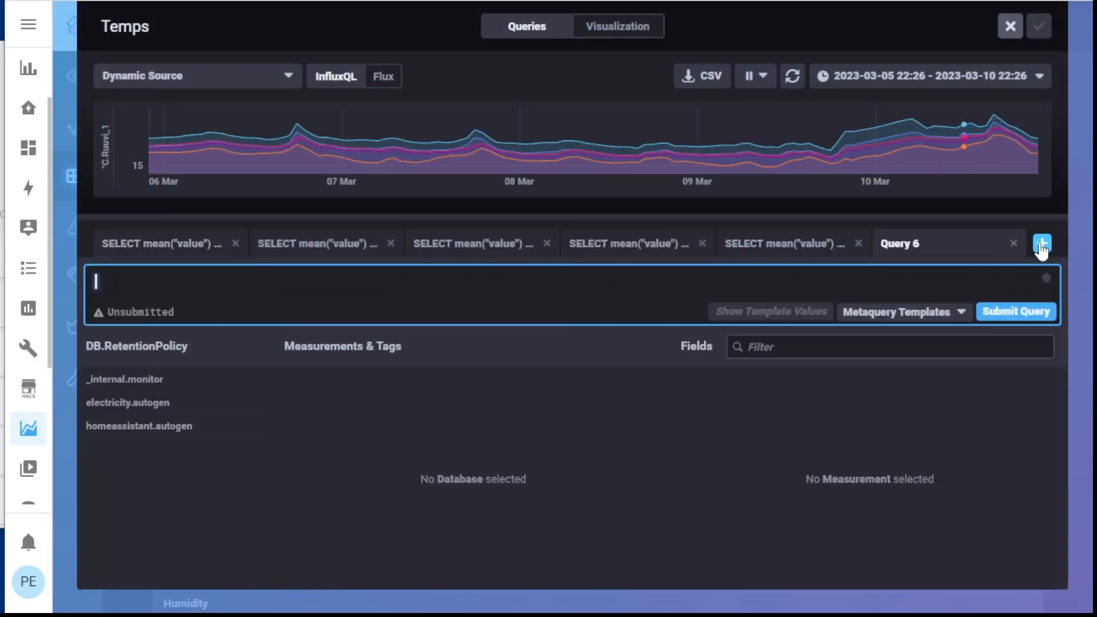
left_click(138, 425)
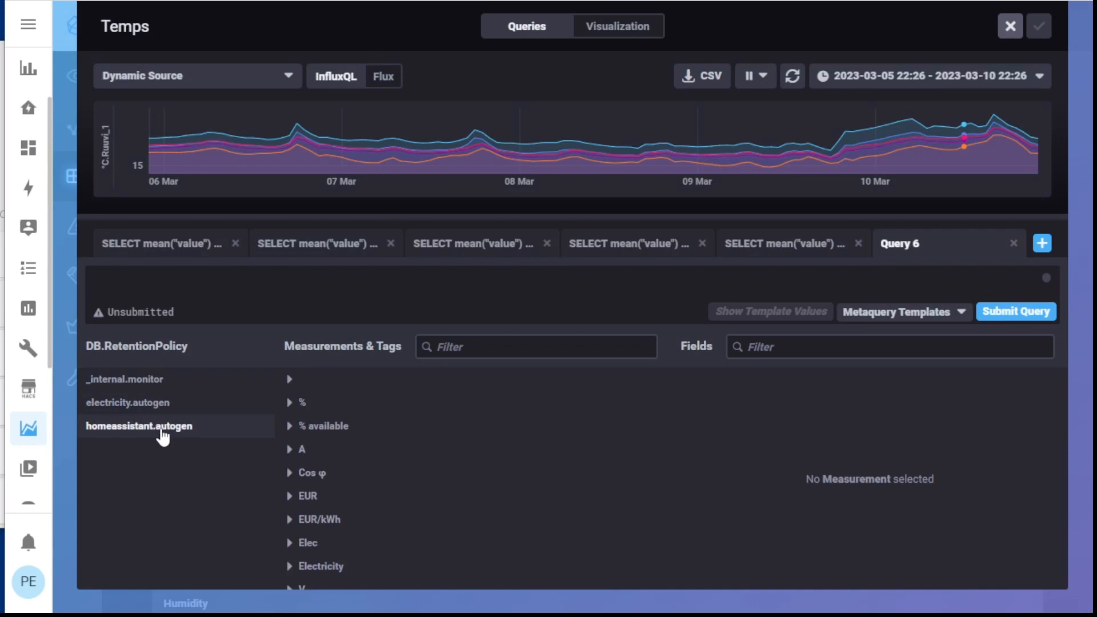
scroll("down", 3)
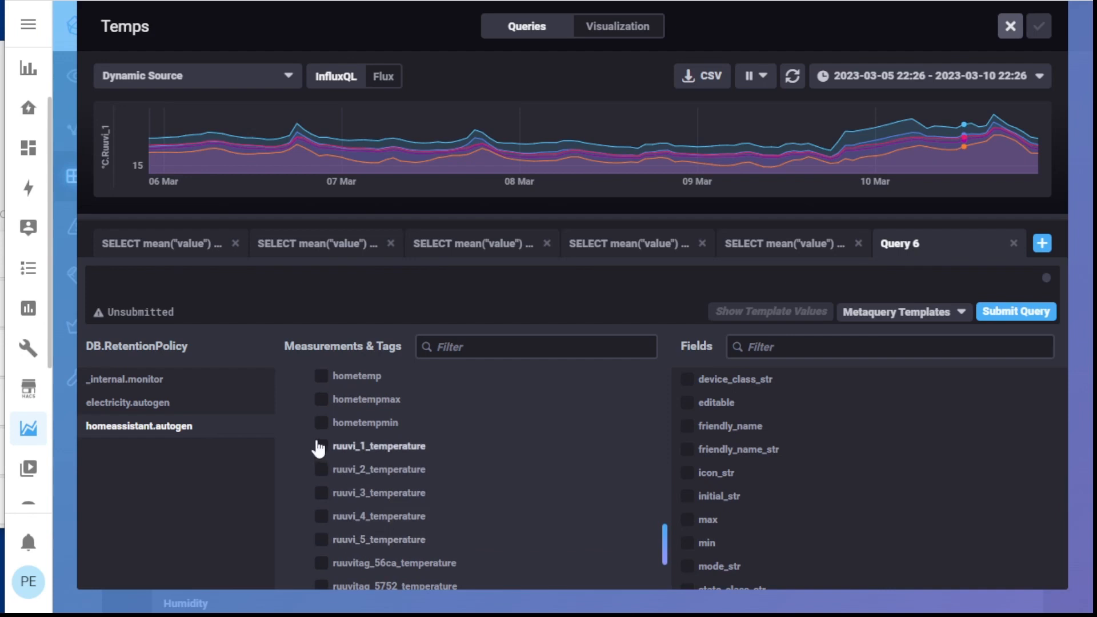
left_click(322, 446)
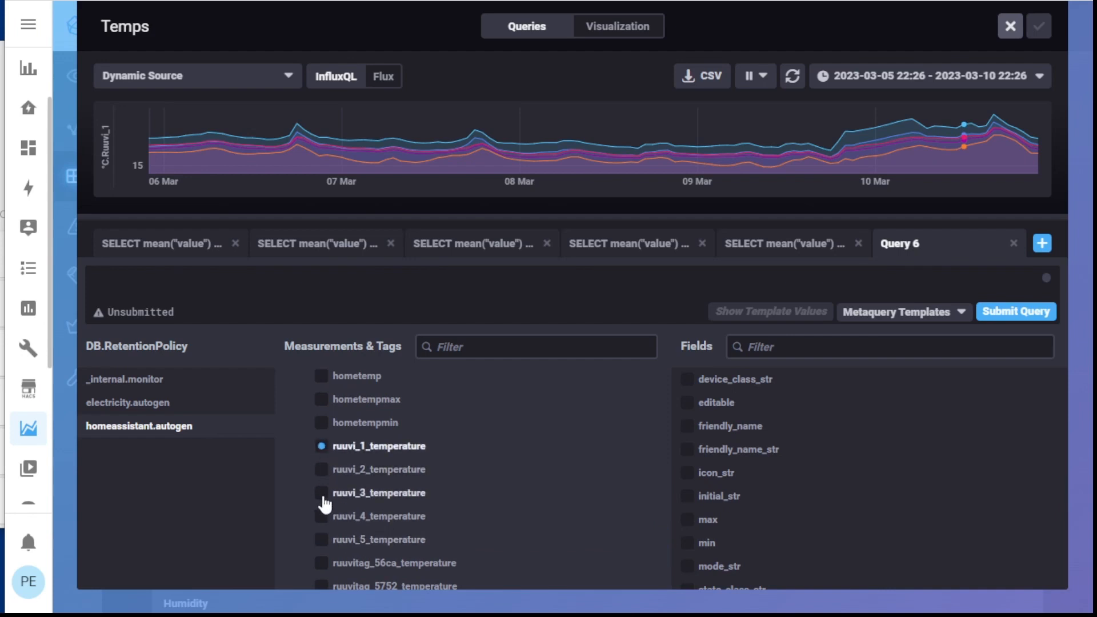
left_click(321, 492)
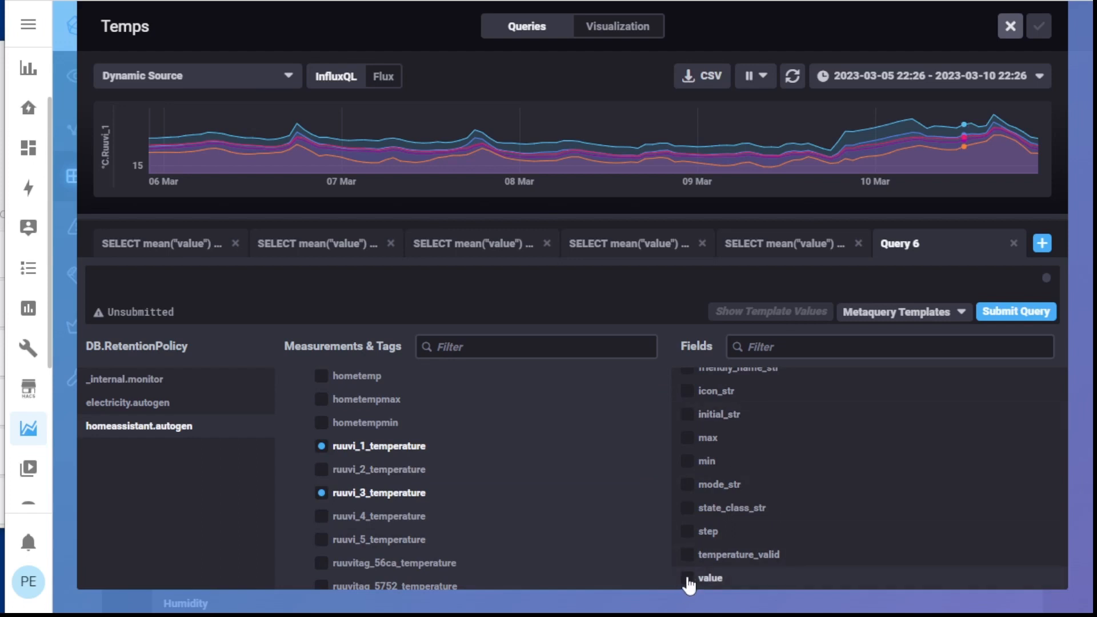
Step: Select the value field and change its aggregate function to compute the spread
left_click(689, 577)
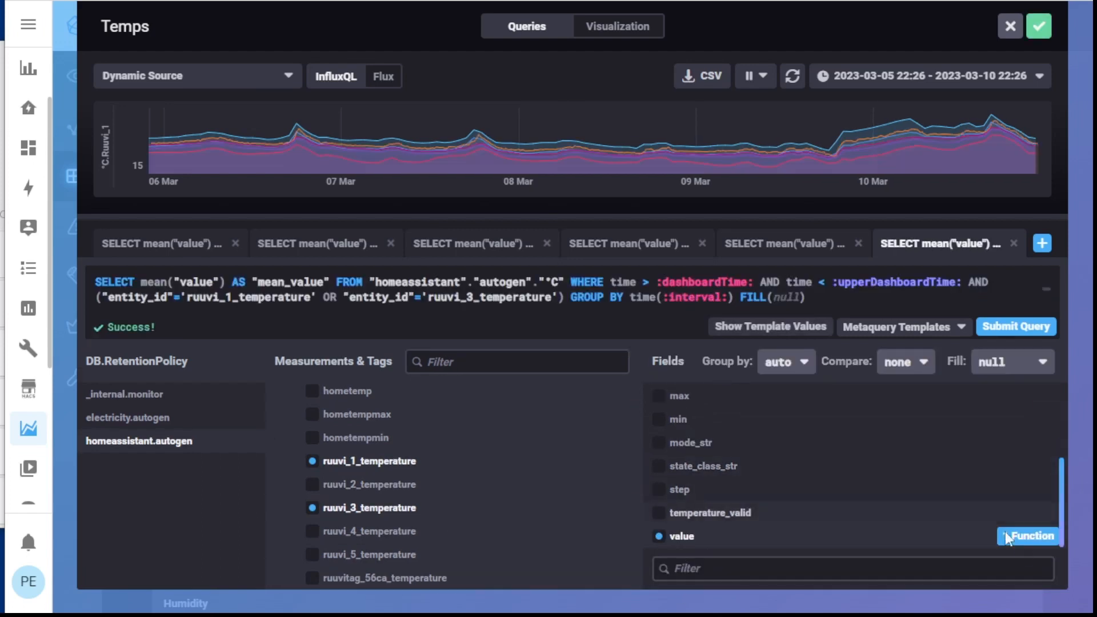
left_click(1029, 537)
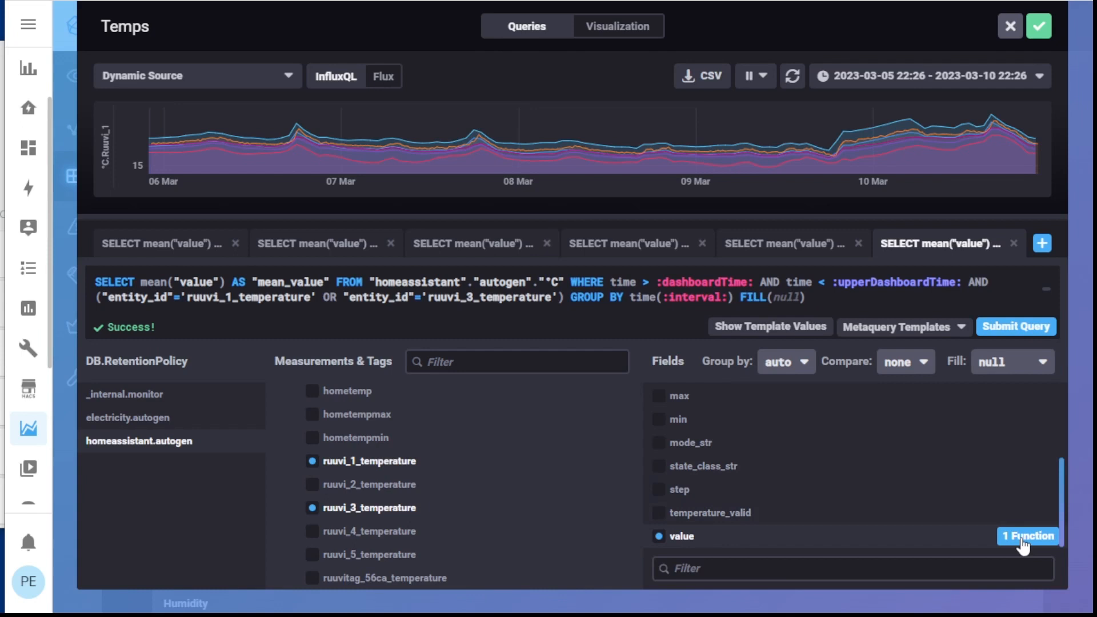
mouse_move(902, 504)
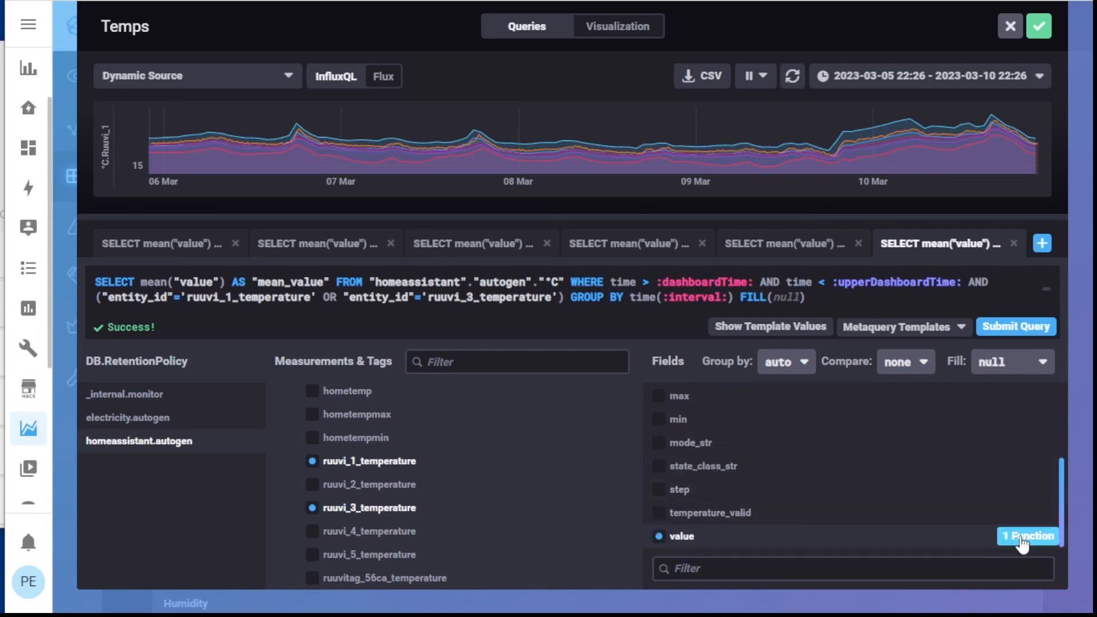
left_click(1027, 536)
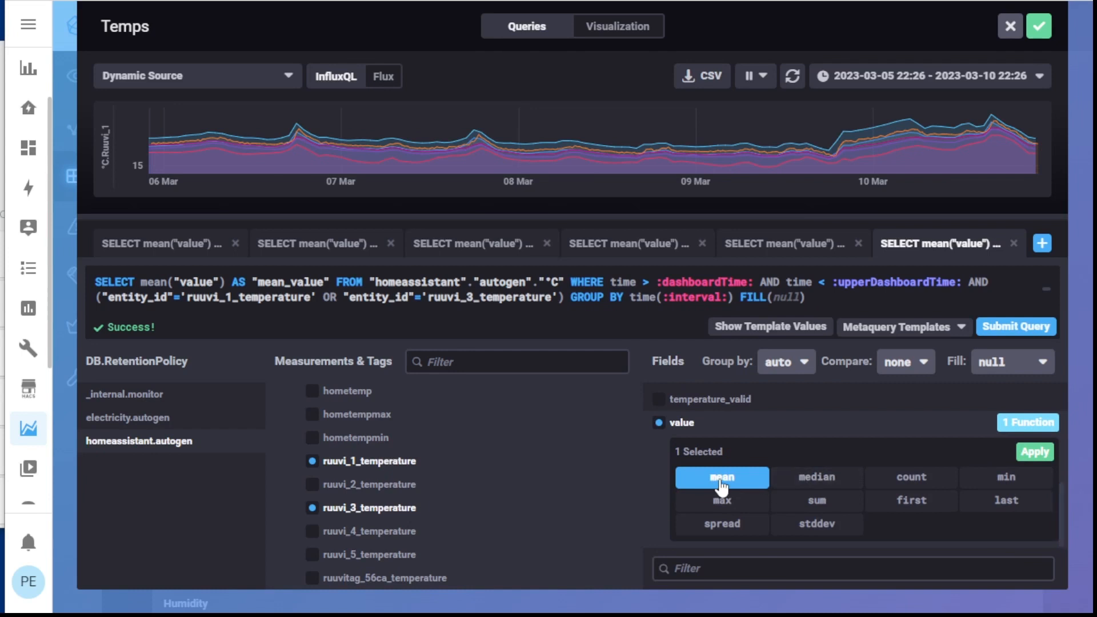
left_click(721, 524)
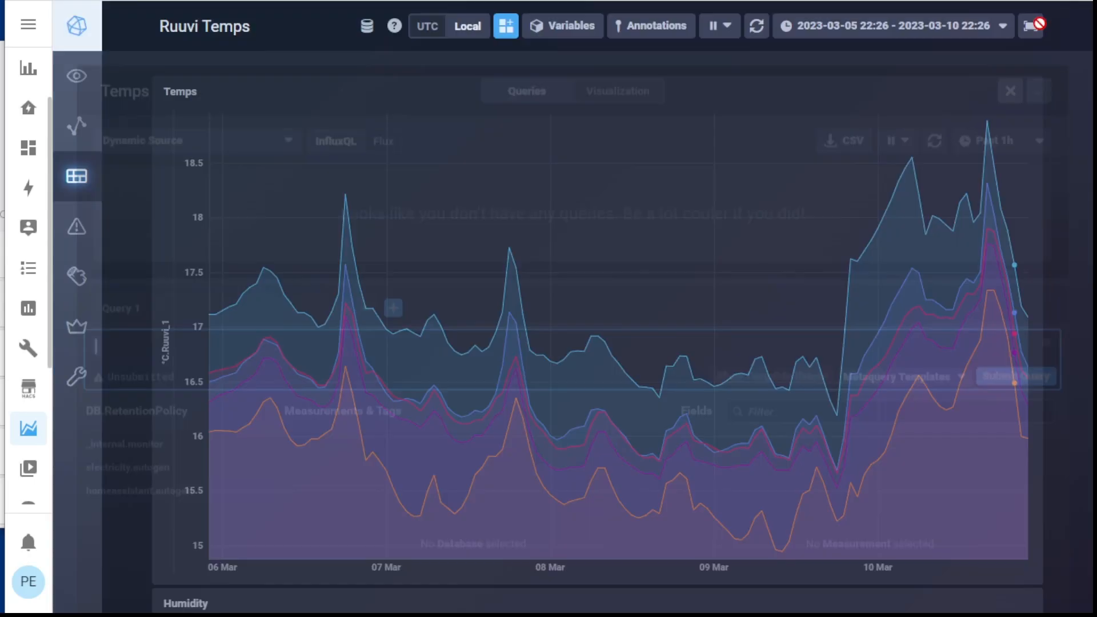
Step: Save the query so the spread_value line is drawn on the Temps graph
left_click(1009, 92)
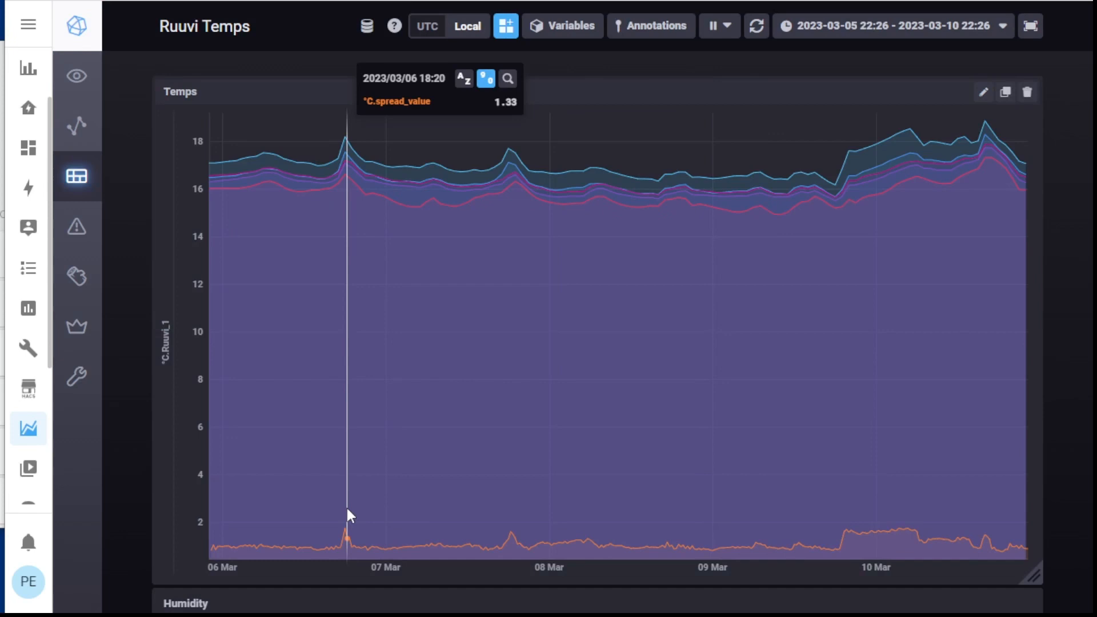
mouse_move(344, 528)
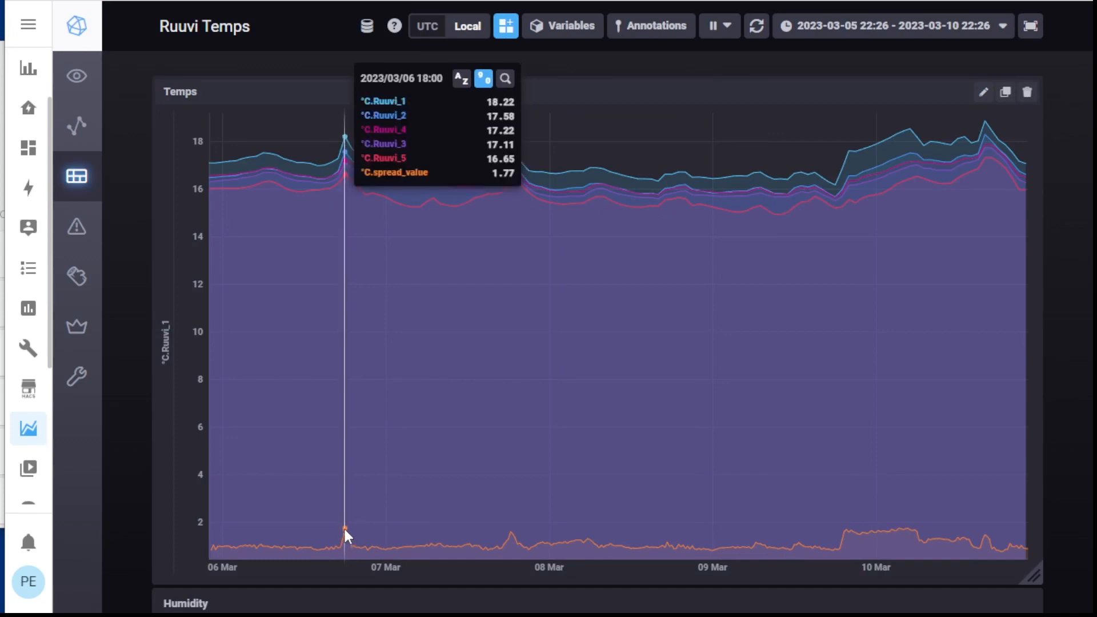
mouse_move(320, 548)
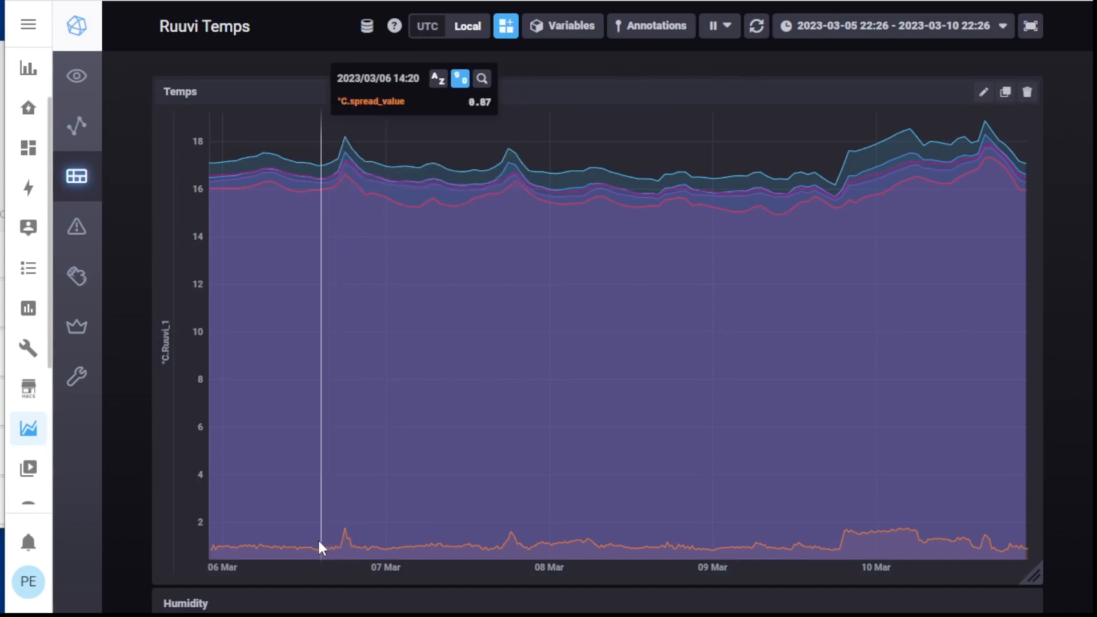
mouse_move(245, 547)
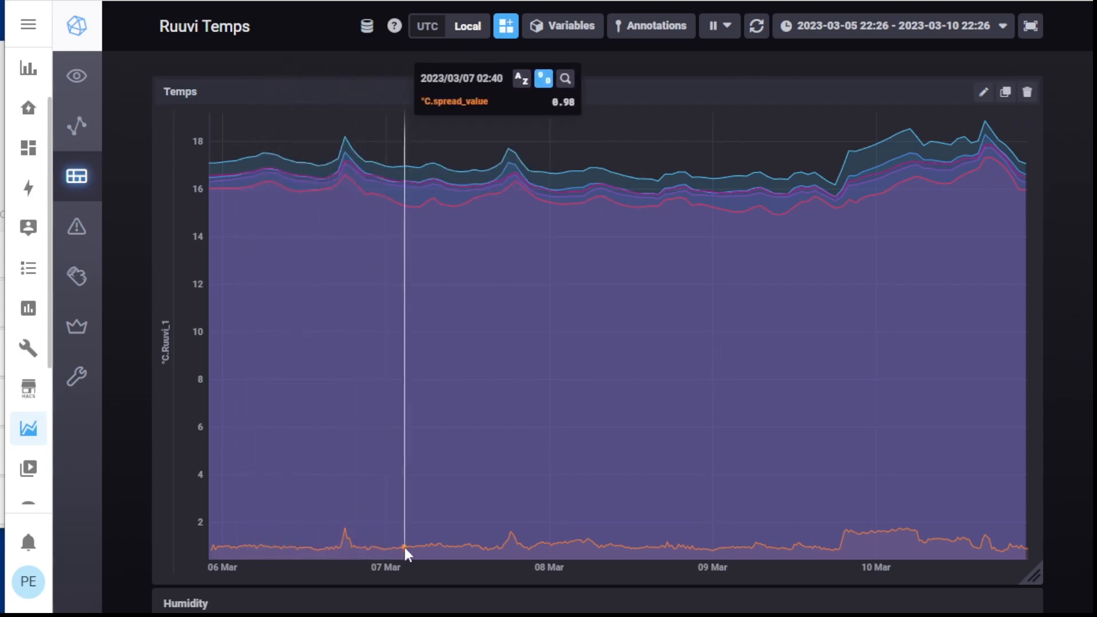
mouse_move(429, 551)
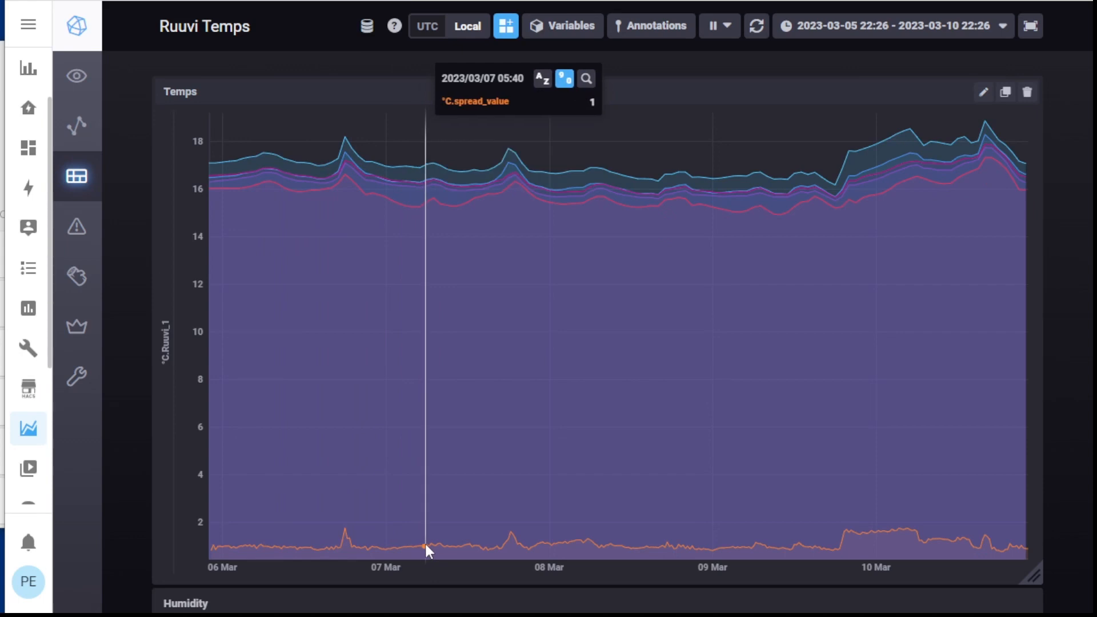
mouse_move(486, 553)
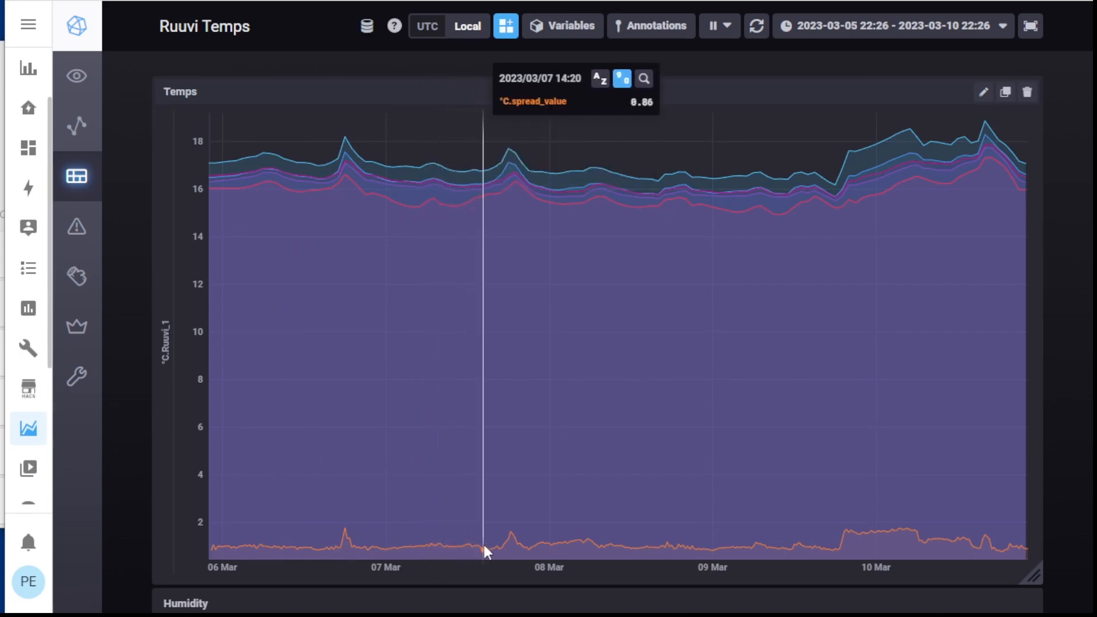
mouse_move(514, 545)
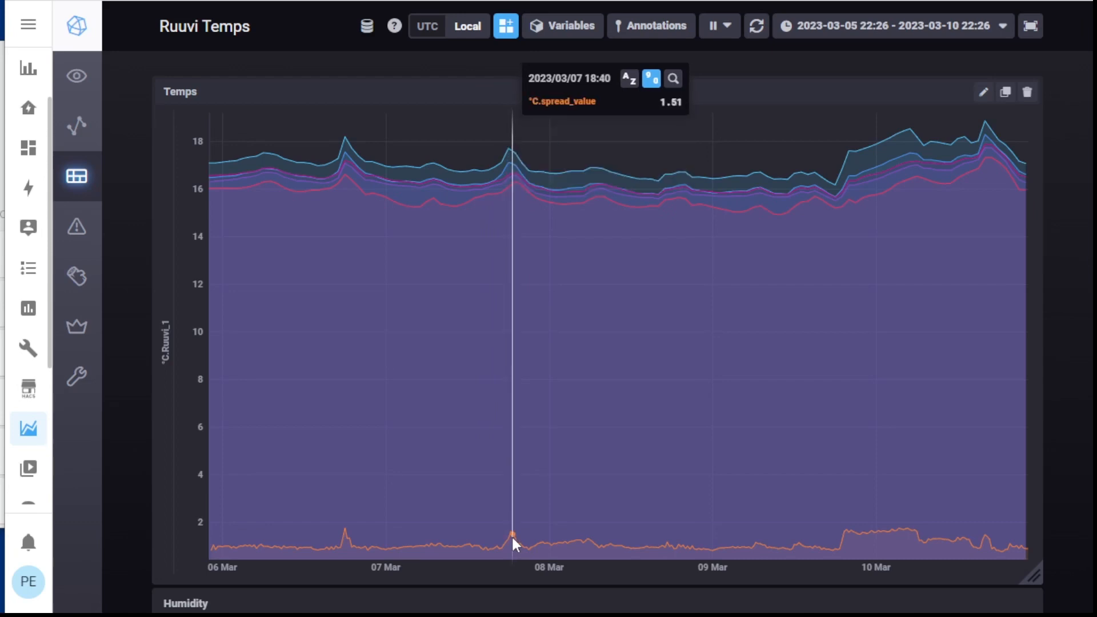
mouse_move(642, 556)
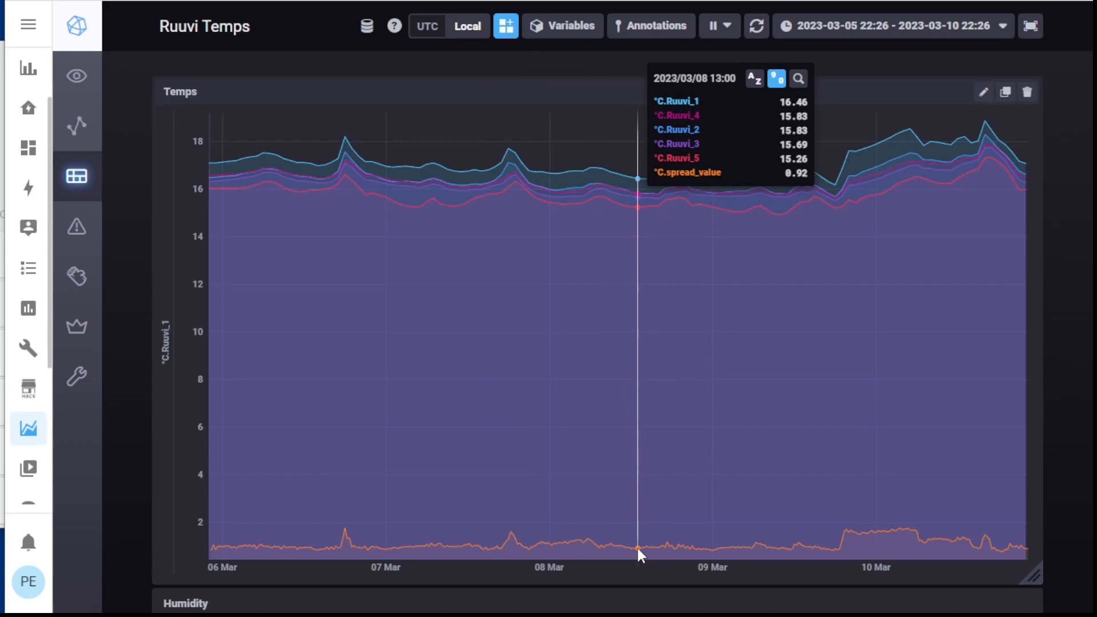
mouse_move(651, 557)
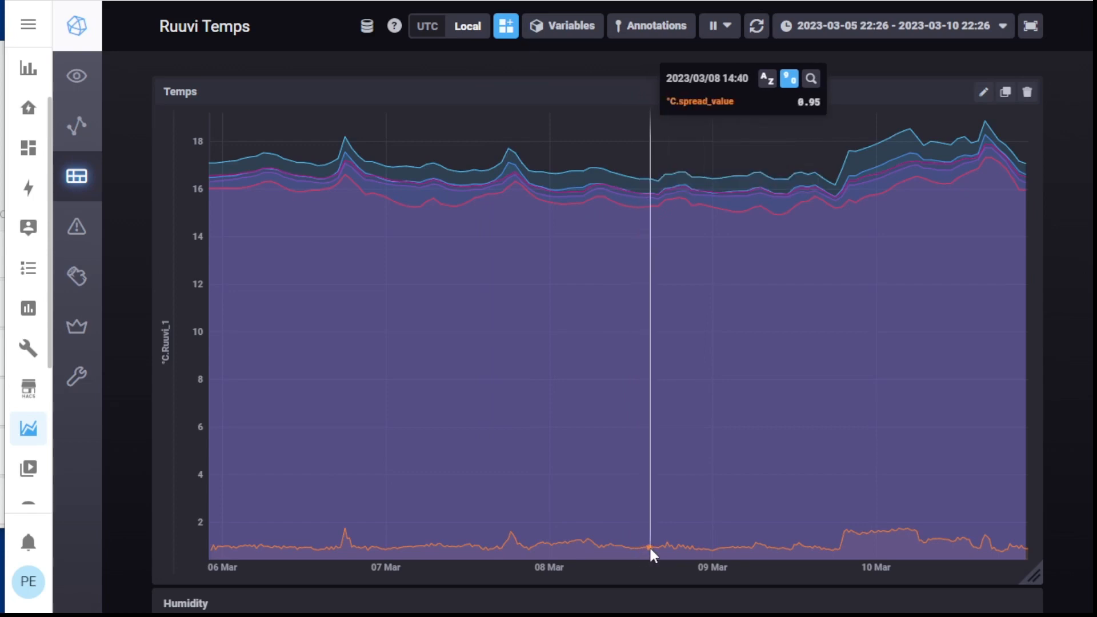
Step: Filter the hover legend by 'spre' so only the spread_value series shows
right_click(650, 553)
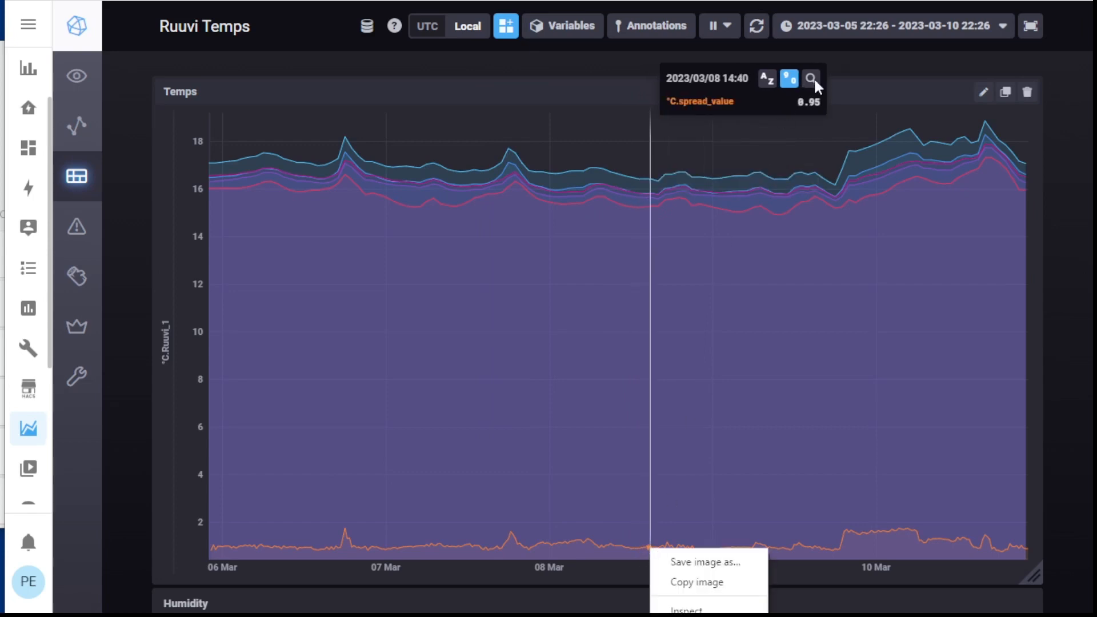
left_click(810, 79)
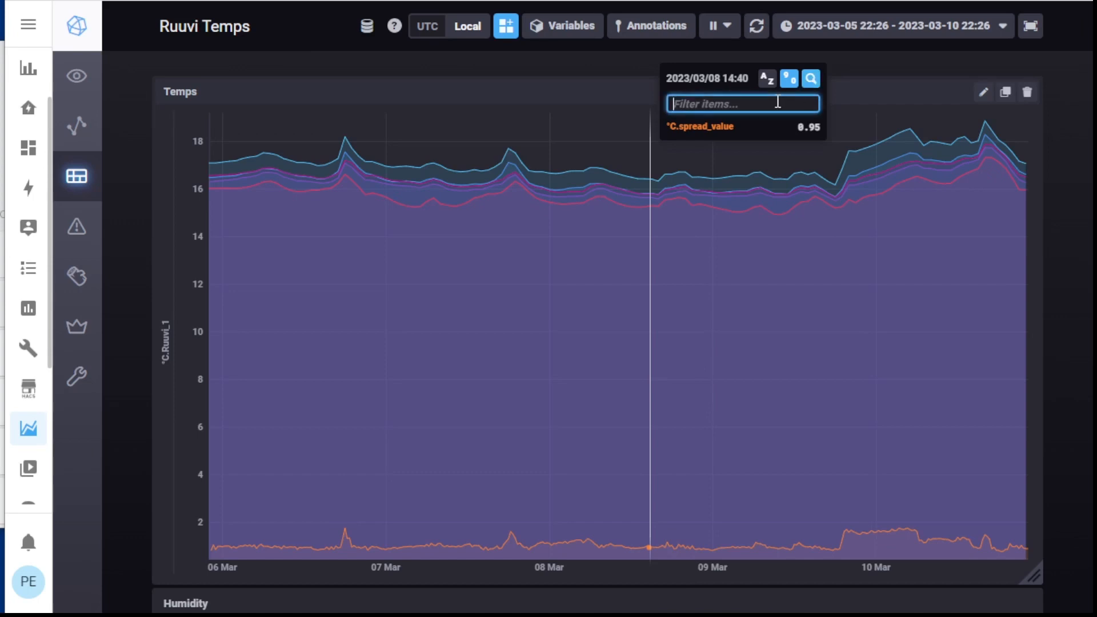
type("sprea")
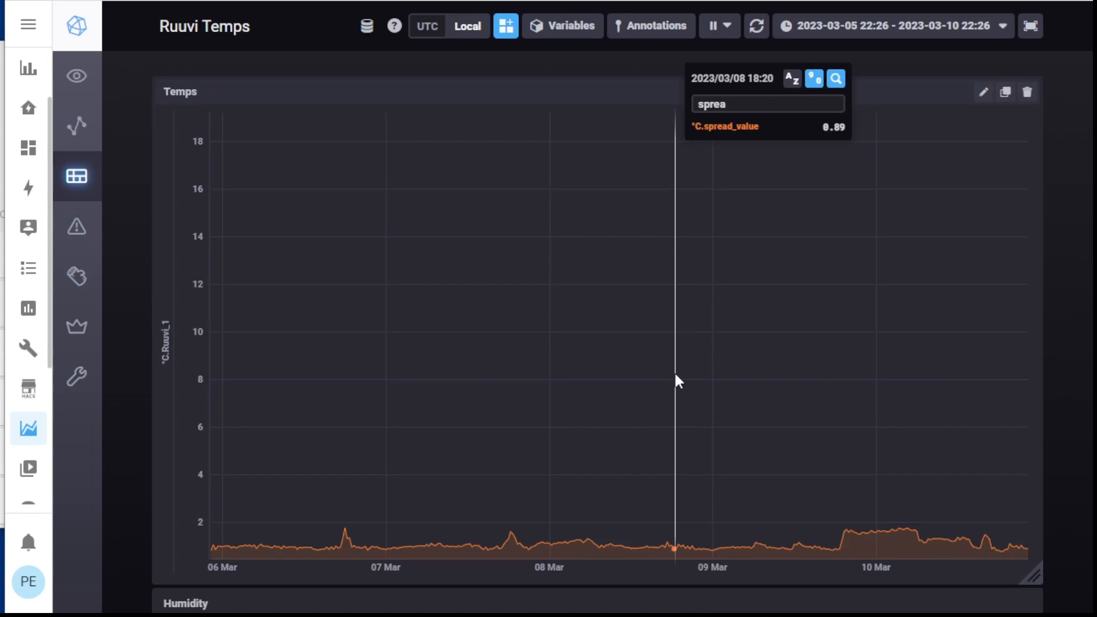
mouse_move(713, 553)
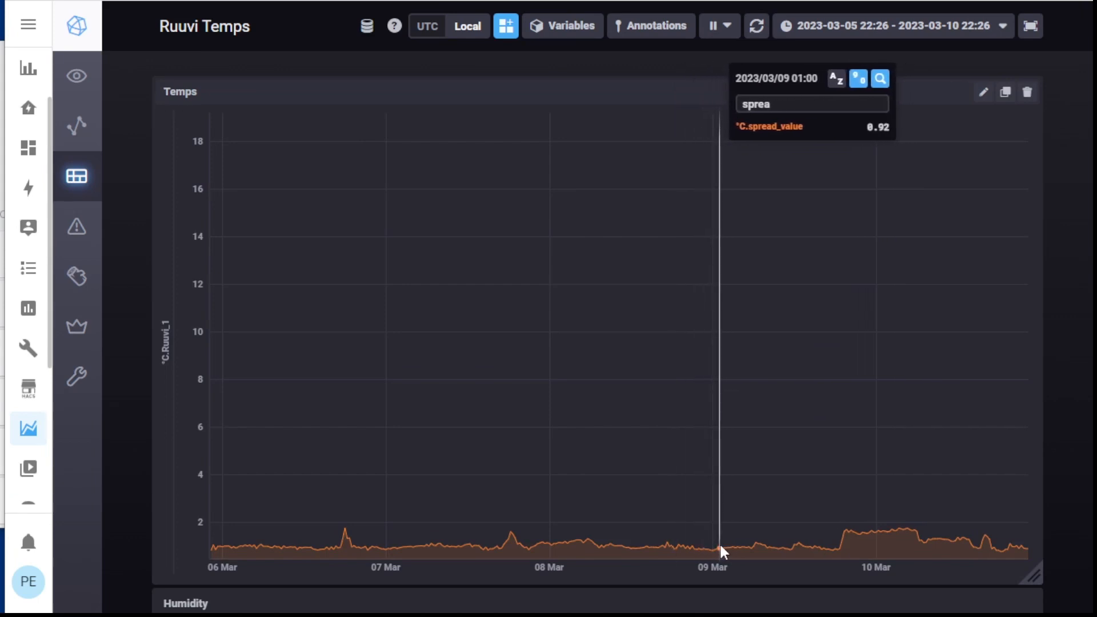
mouse_move(774, 551)
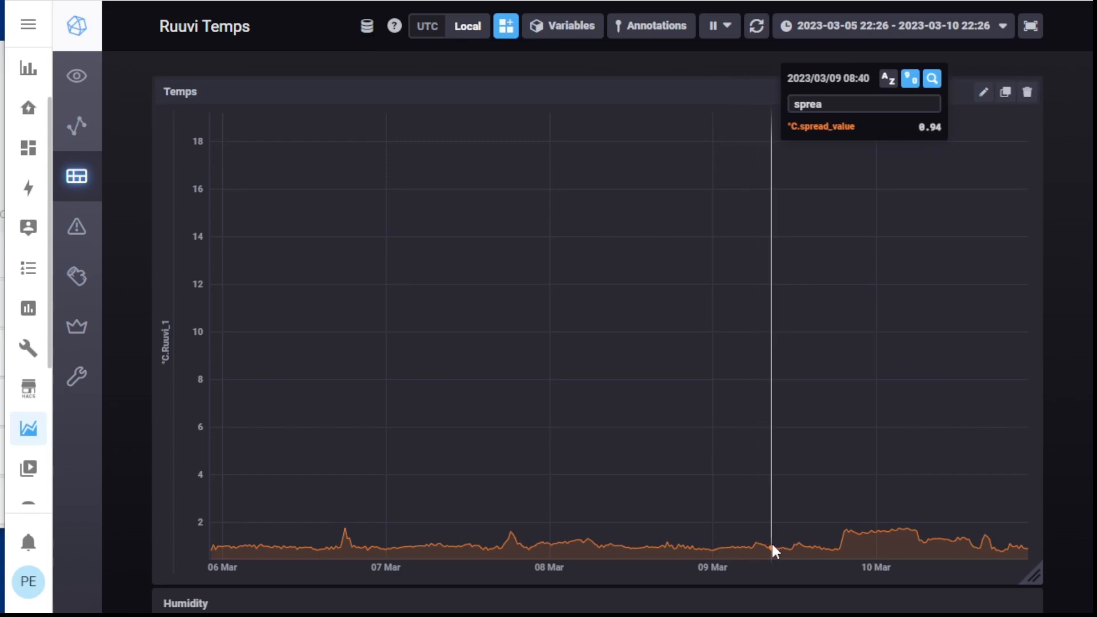
mouse_move(808, 551)
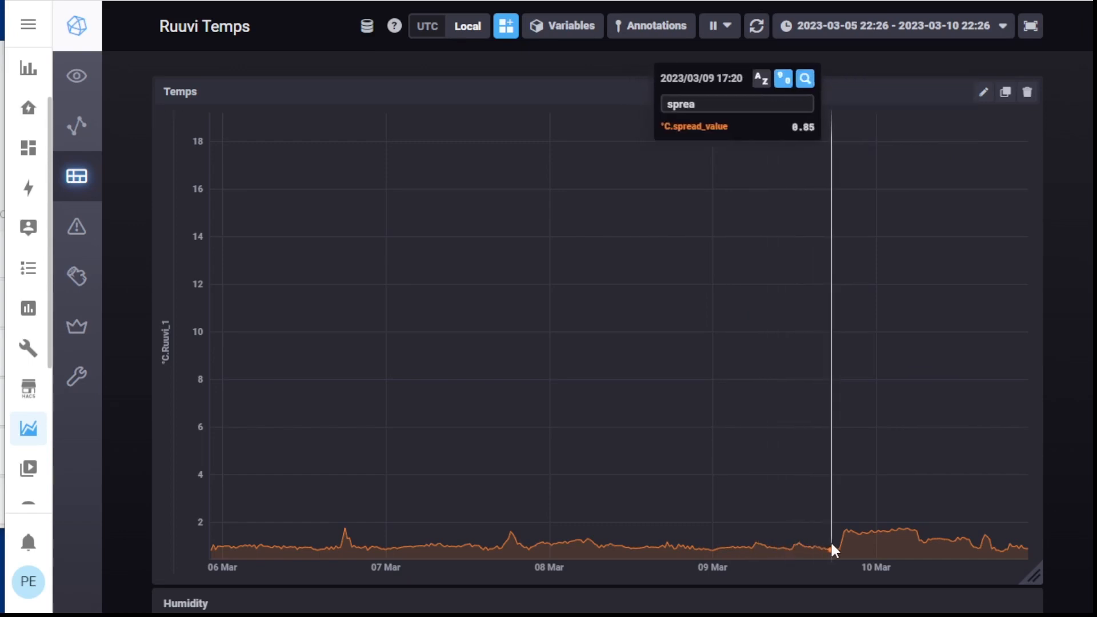
mouse_move(855, 548)
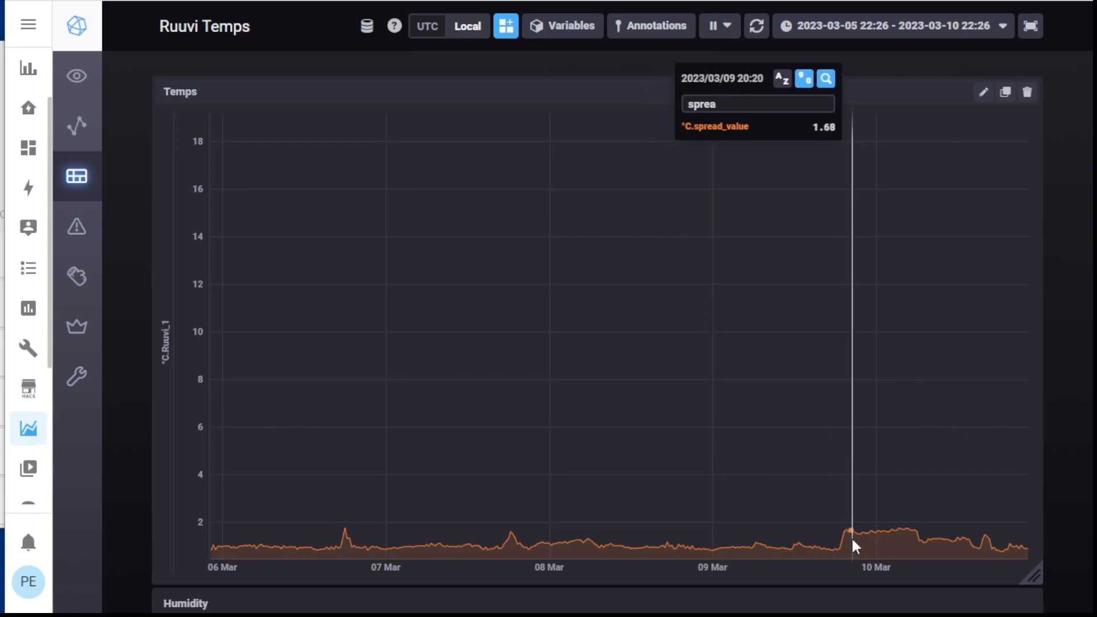
mouse_move(893, 545)
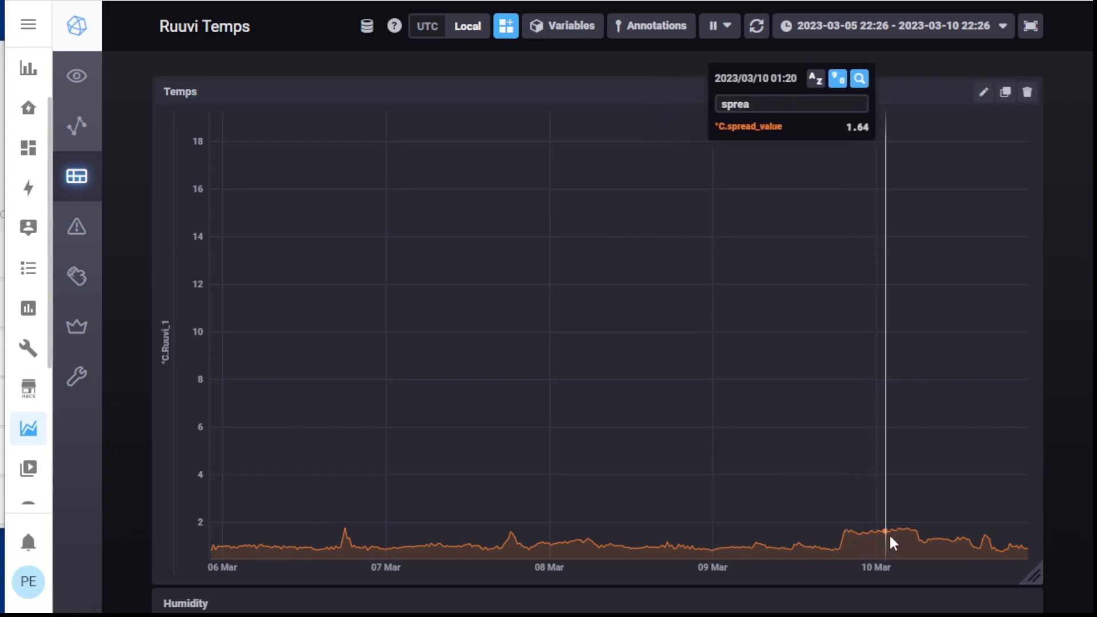
mouse_move(741, 524)
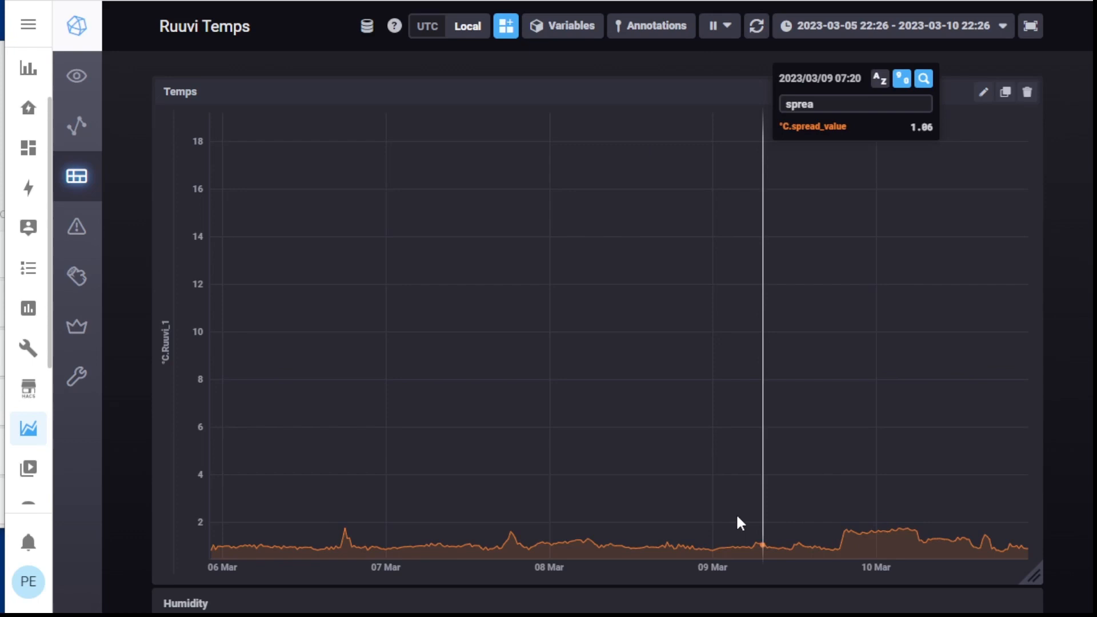
mouse_move(341, 551)
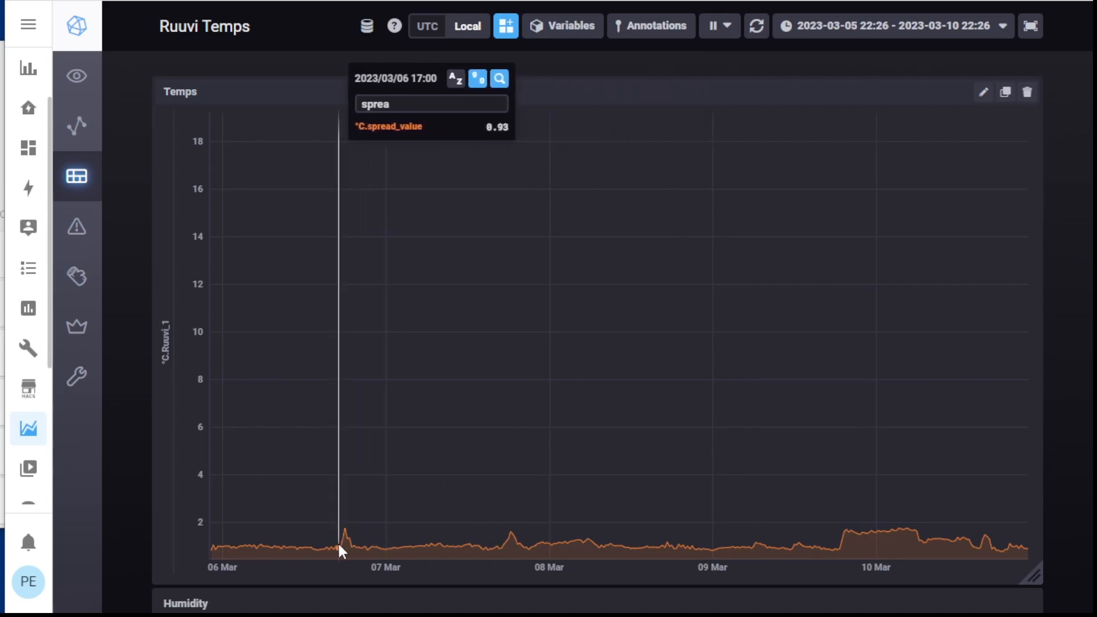
mouse_move(250, 548)
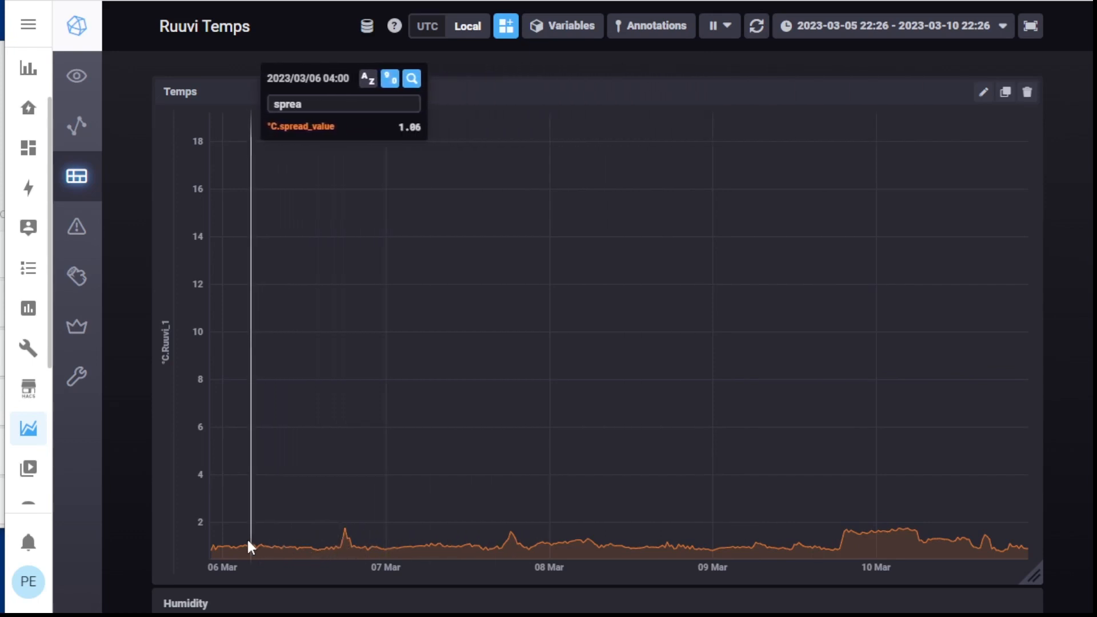
mouse_move(245, 551)
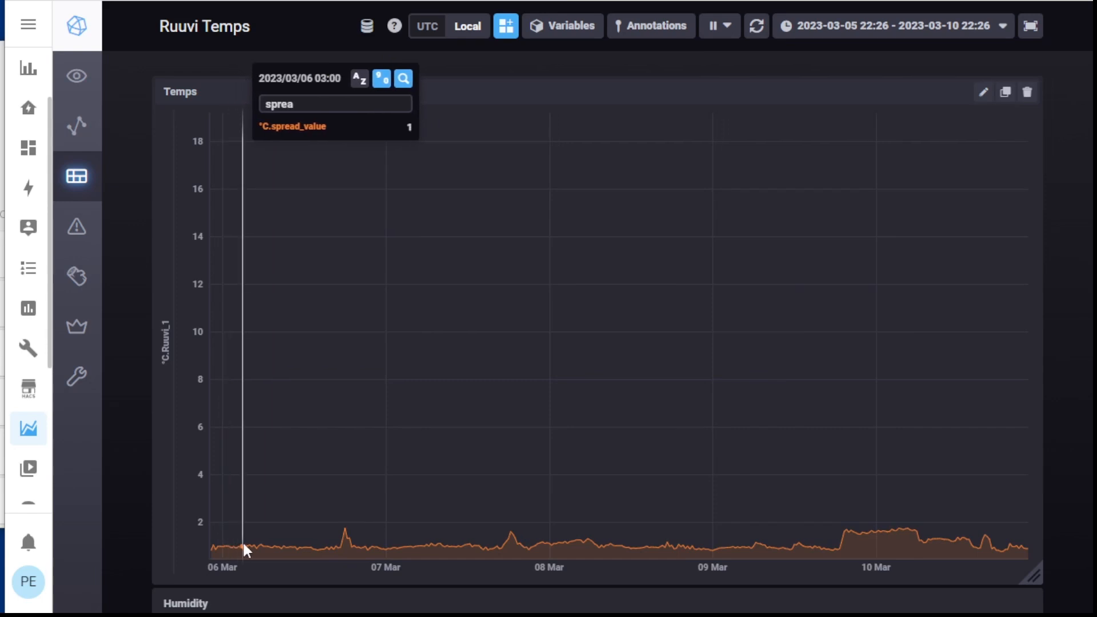
mouse_move(344, 534)
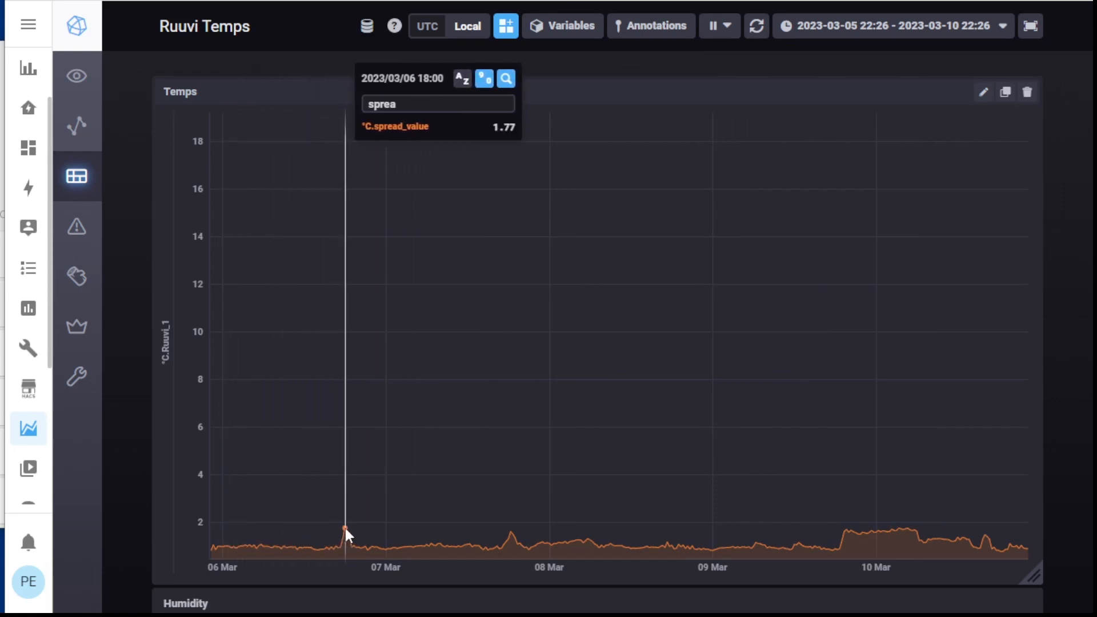
mouse_move(871, 532)
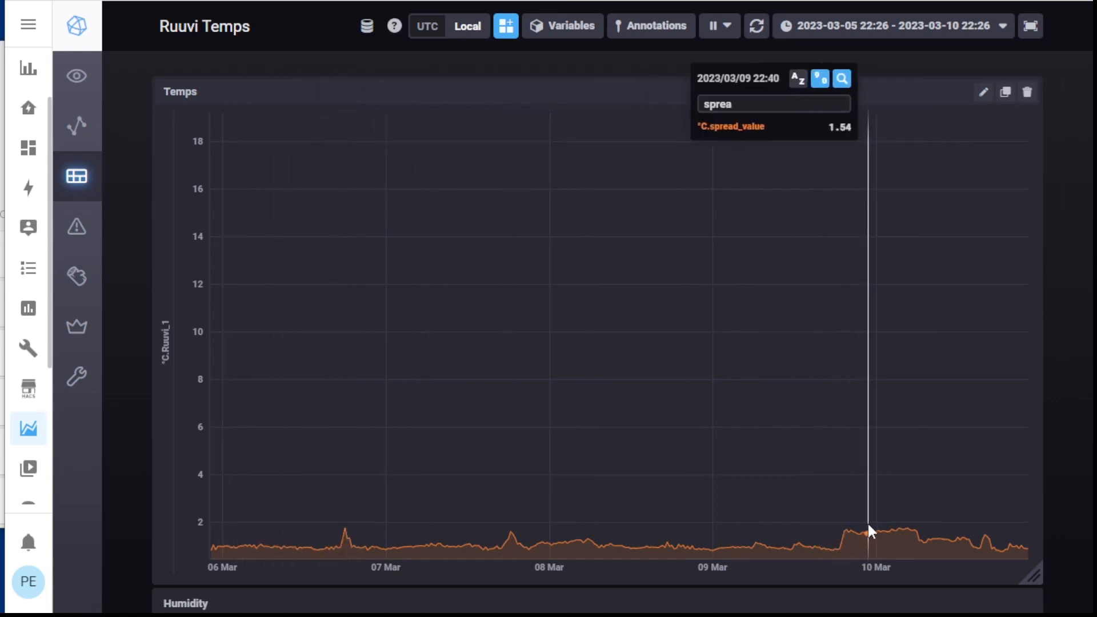
mouse_move(893, 531)
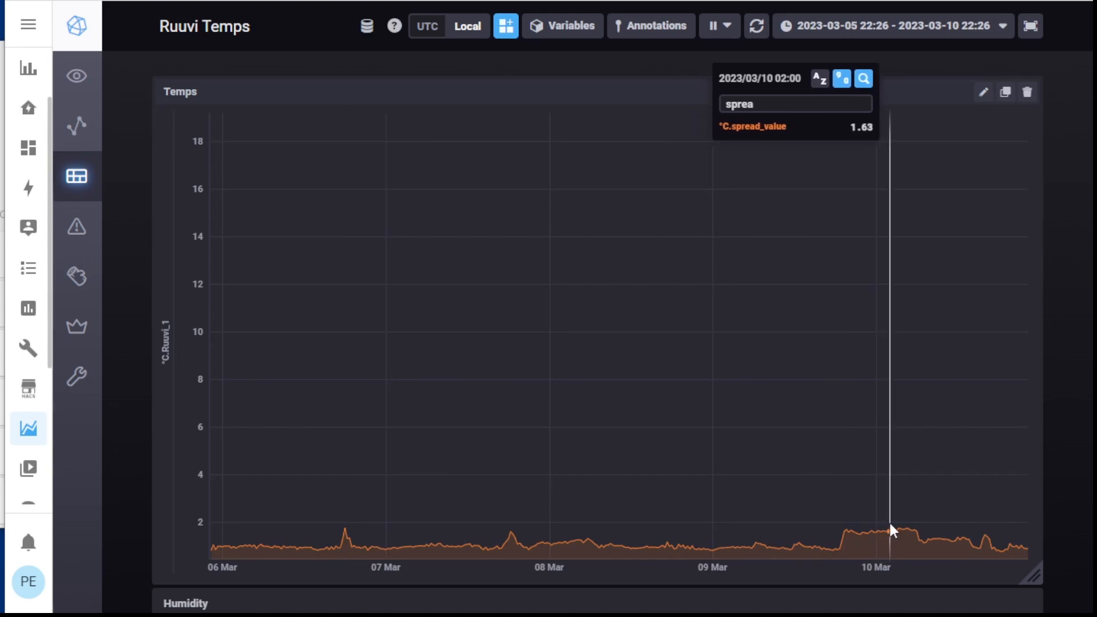
mouse_move(987, 540)
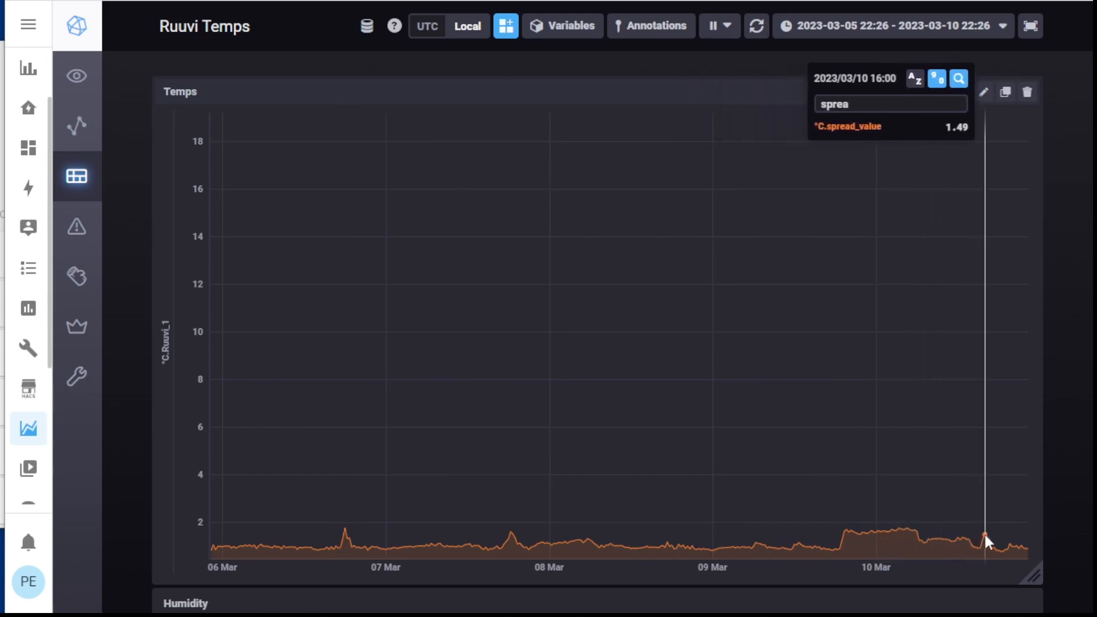
mouse_move(692, 550)
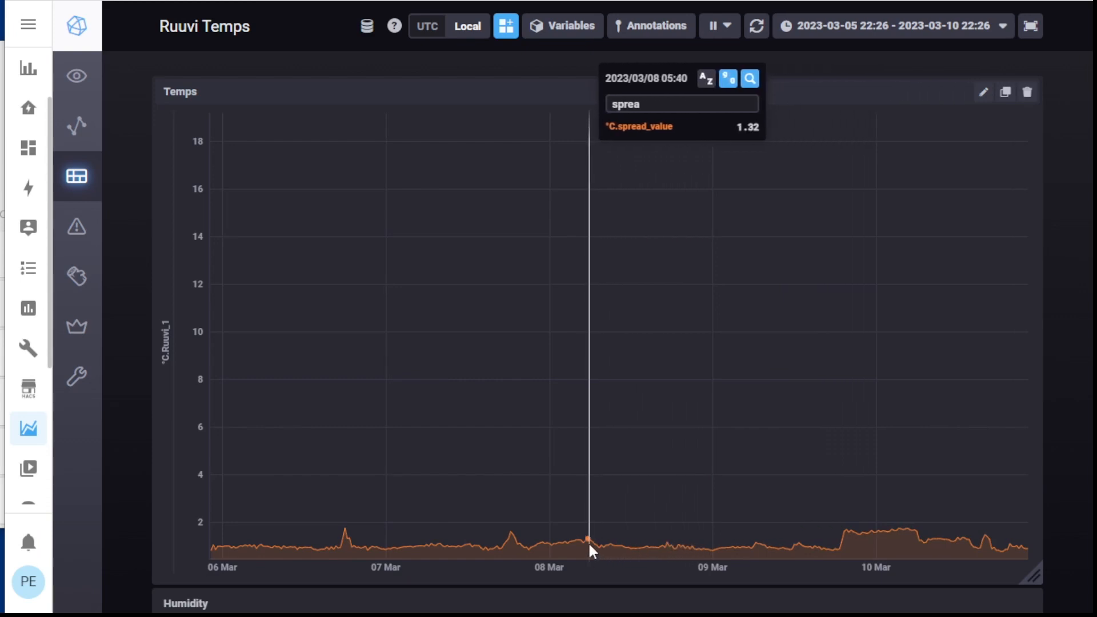
mouse_move(572, 545)
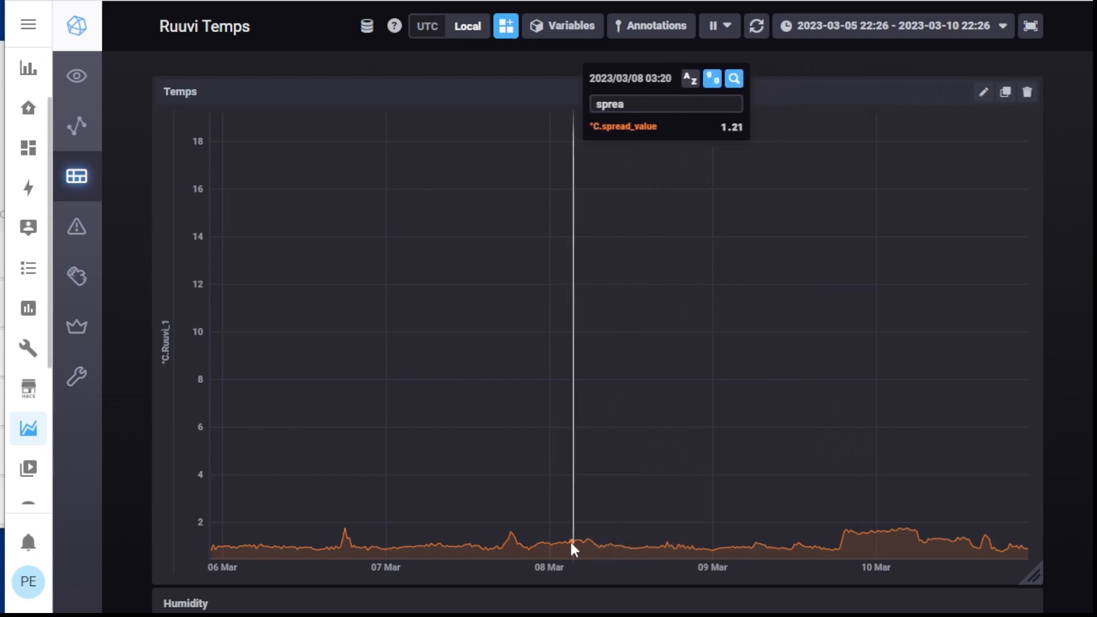
mouse_move(567, 551)
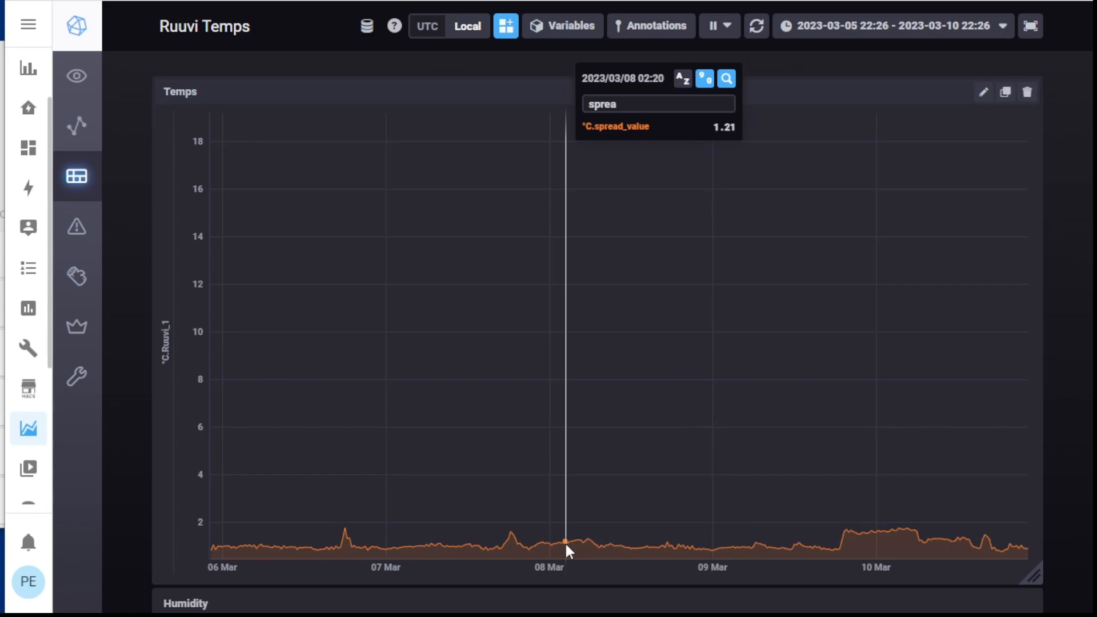